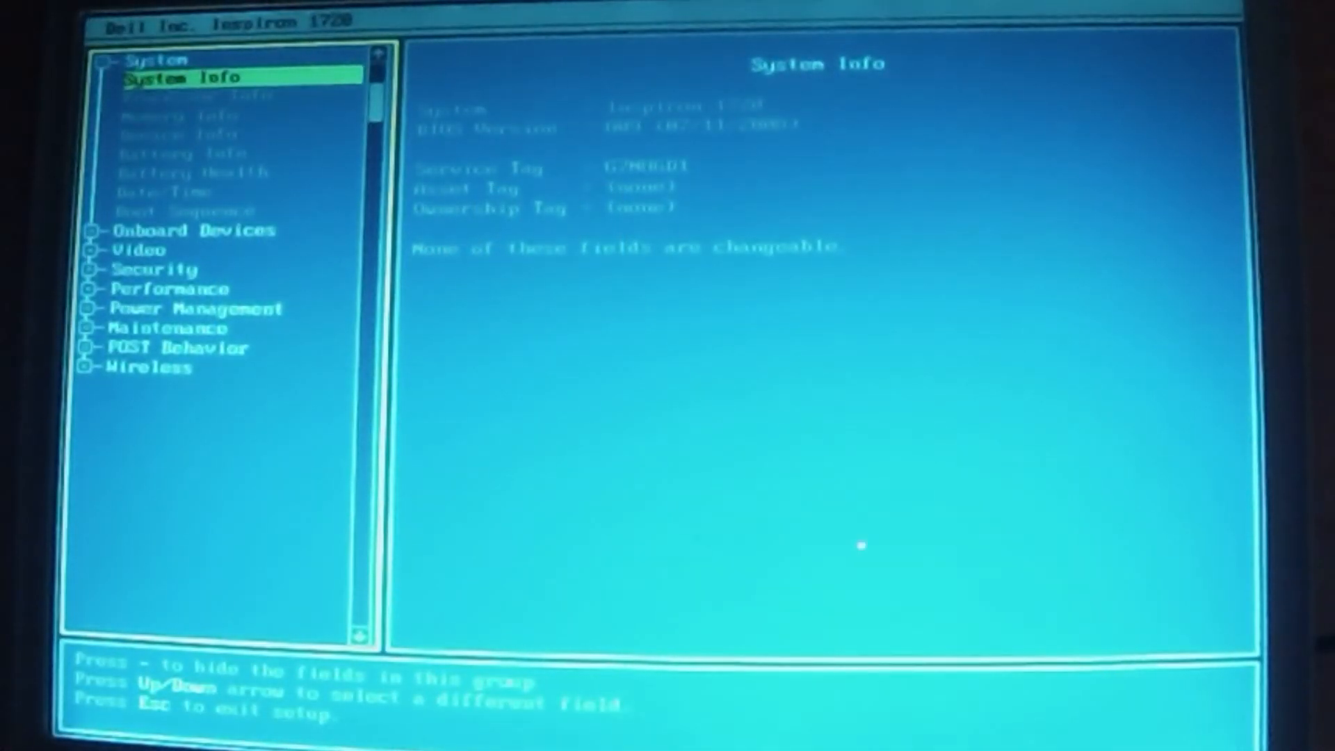
# Step: Step down through Memory Info to Device Info to confirm detected RAM and the primary SSD
pyautogui.press('Down')
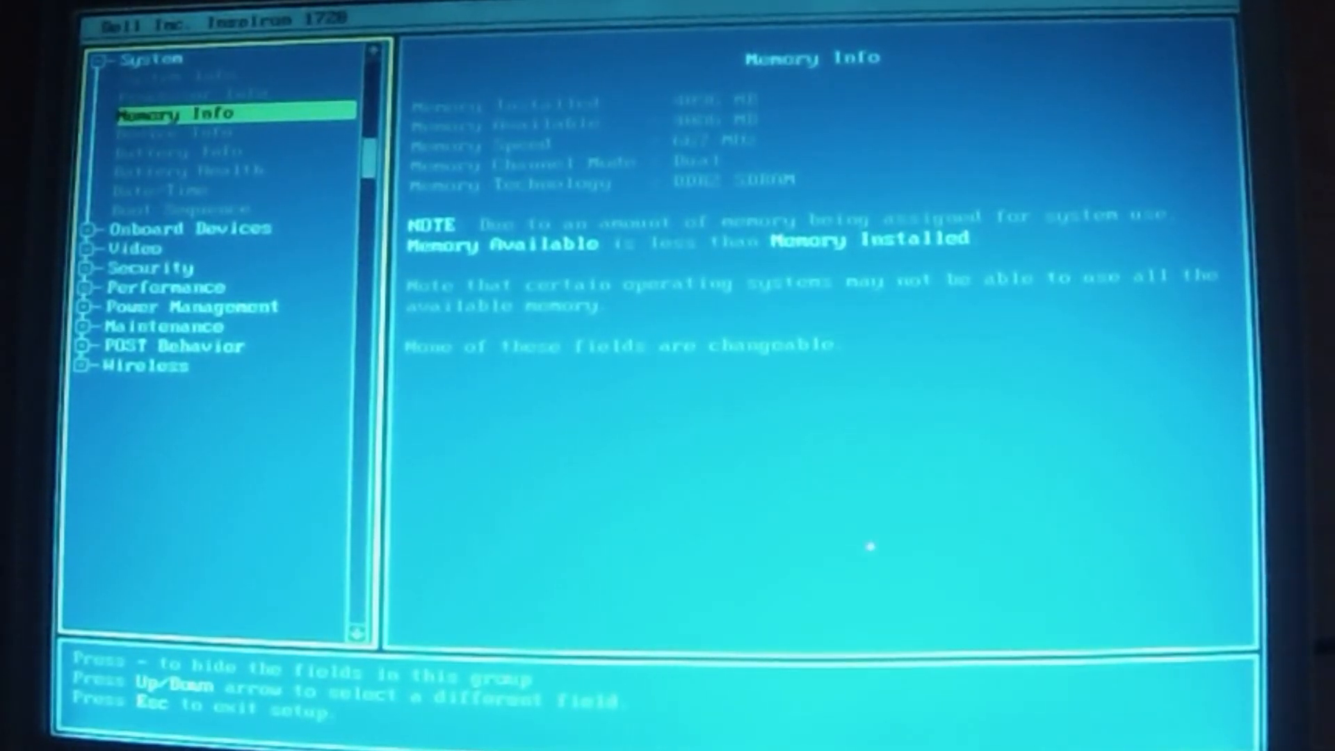
pyautogui.press('Down')
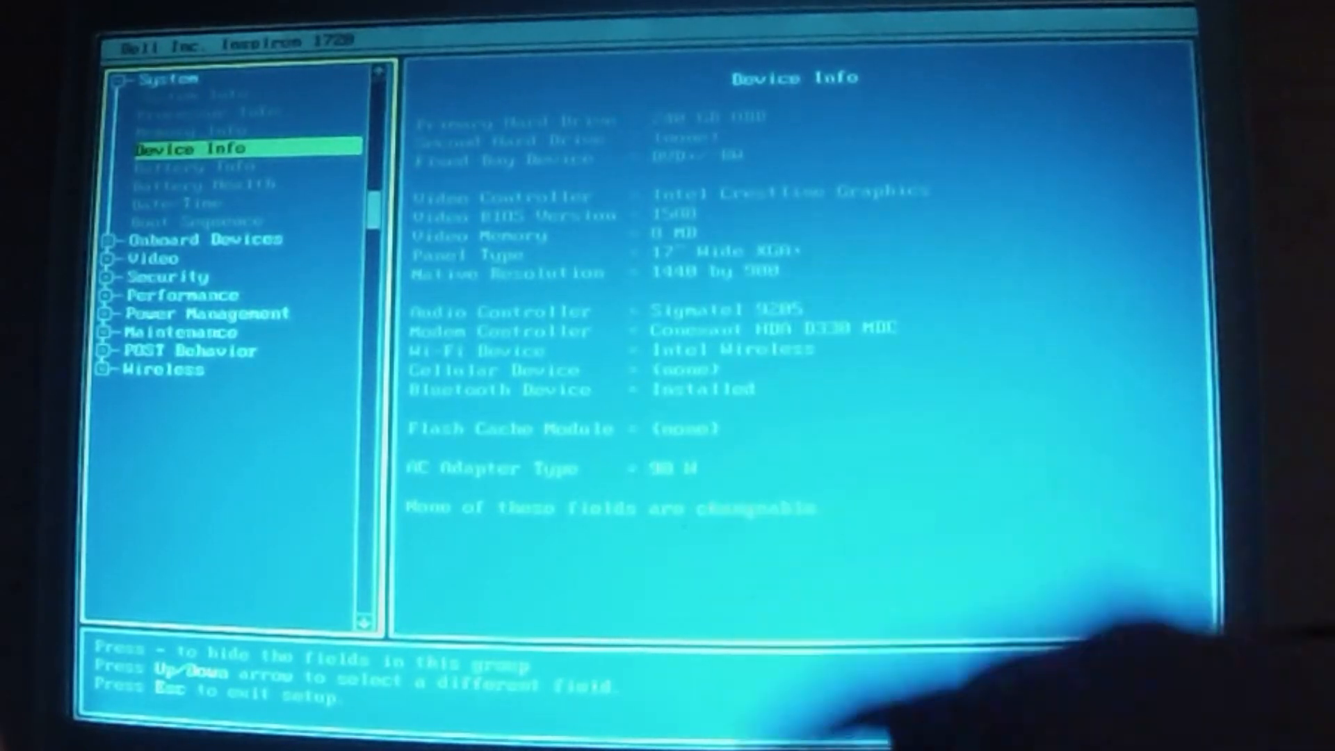